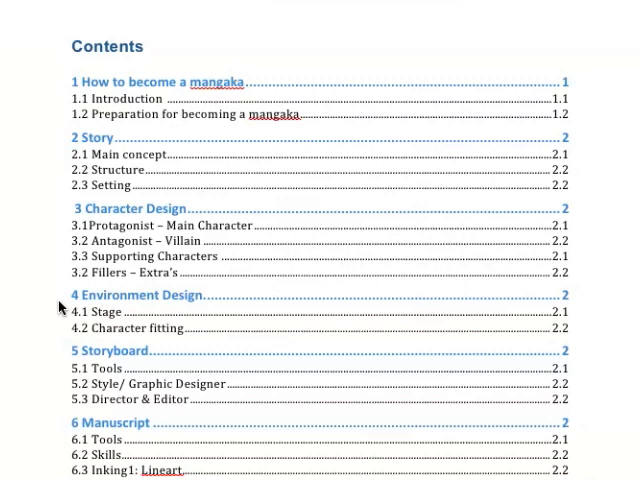
mouse_move(56, 352)
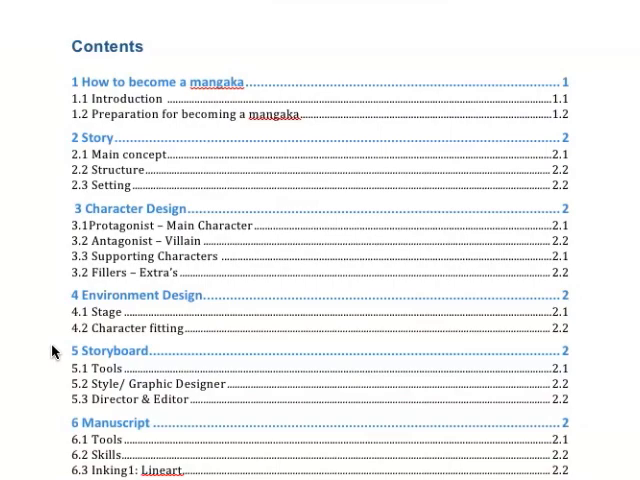
scroll("down", 3)
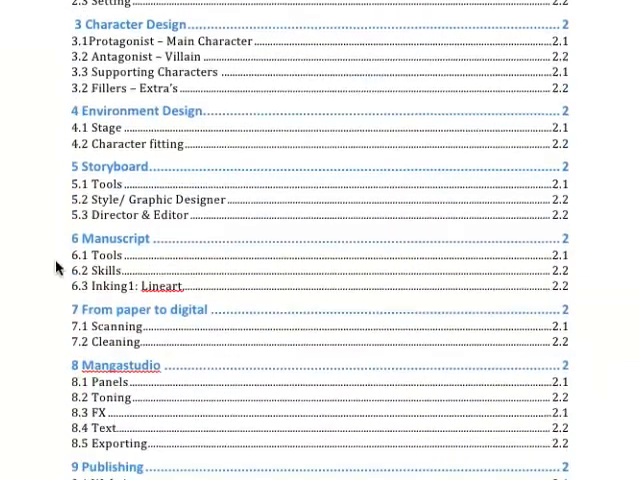
scroll("down", 3)
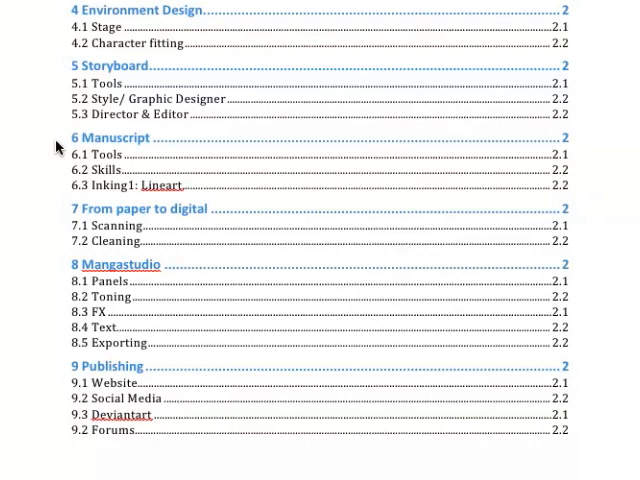
mouse_move(54, 222)
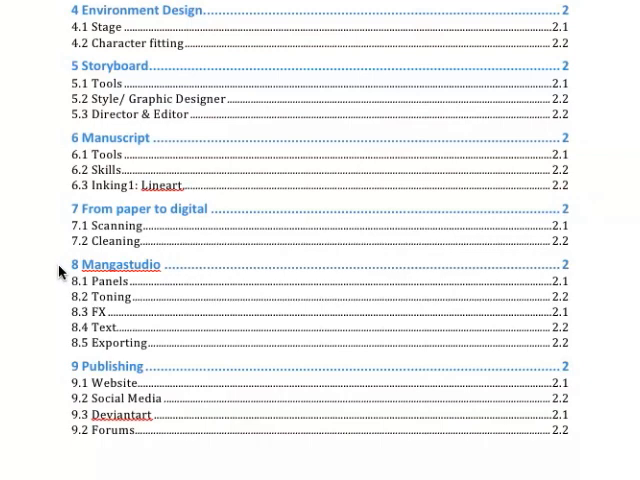
mouse_move(46, 400)
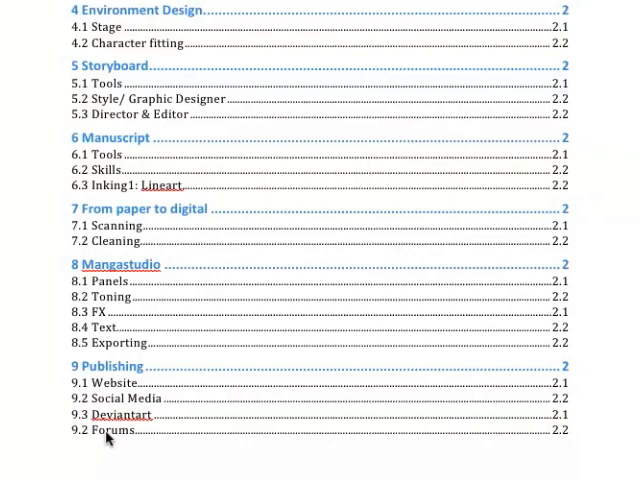
scroll("down", 3)
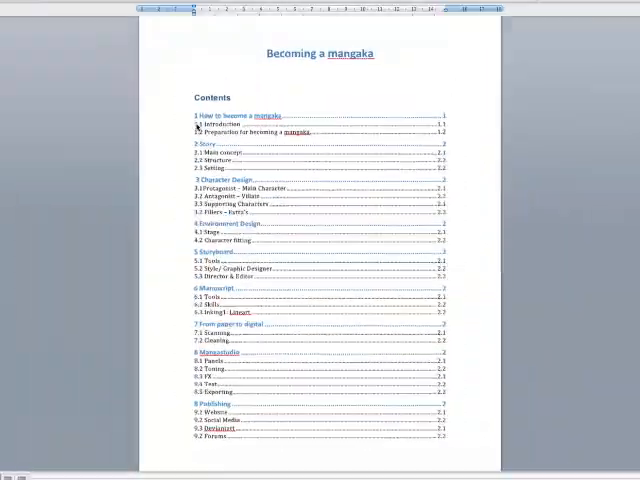